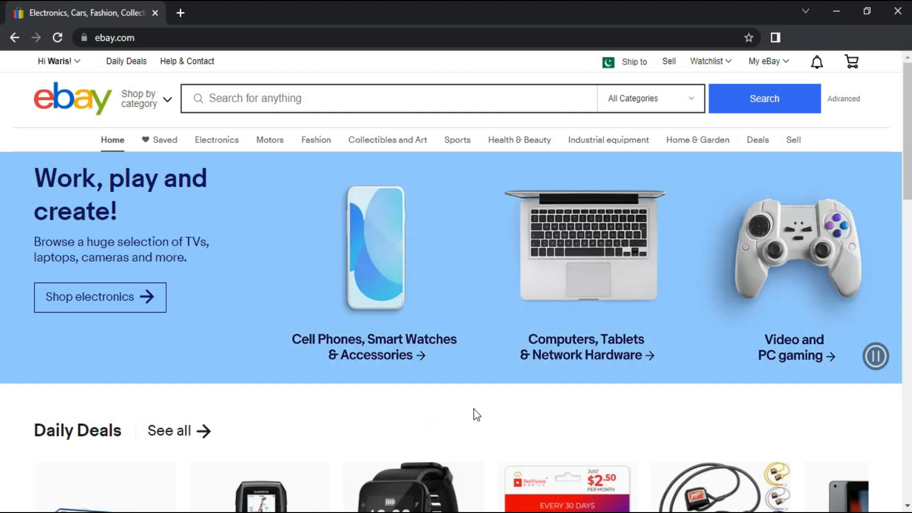
Open Account settings from the 'Hi' menu and go to the Payments page.
left_click(55, 62)
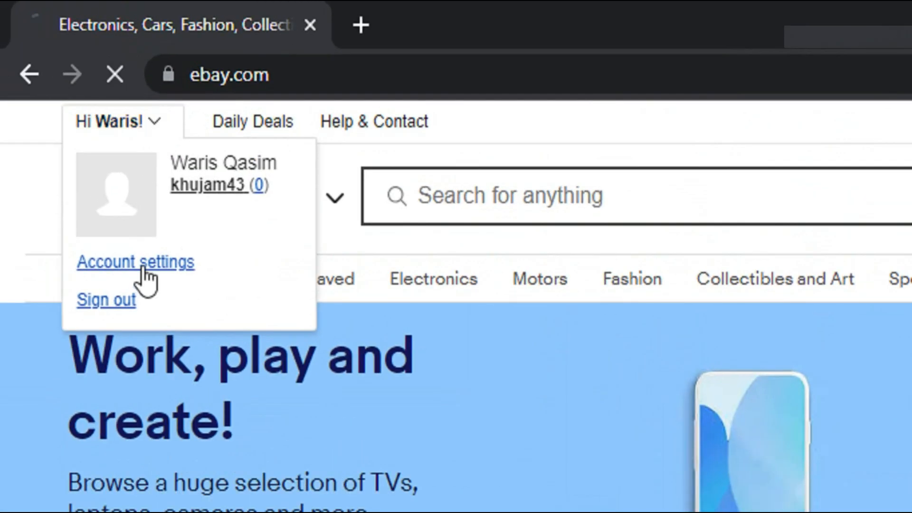
left_click(135, 262)
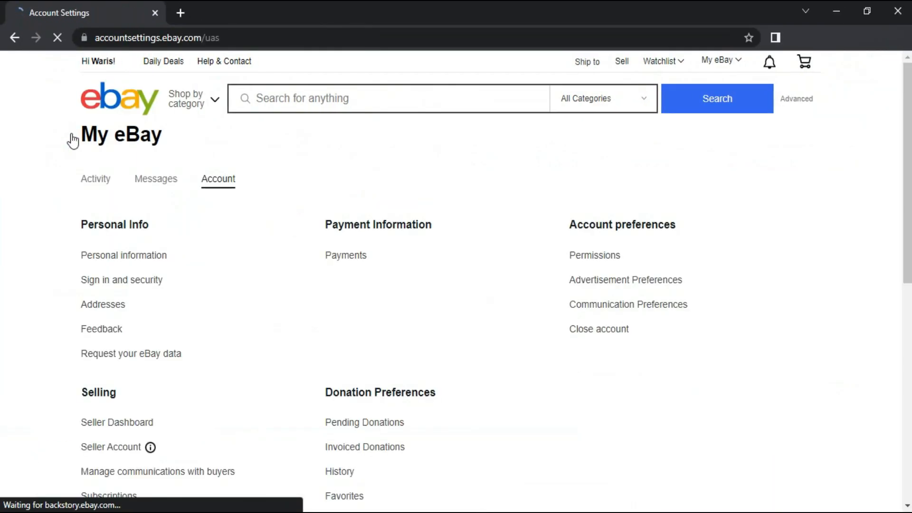
left_click(345, 255)
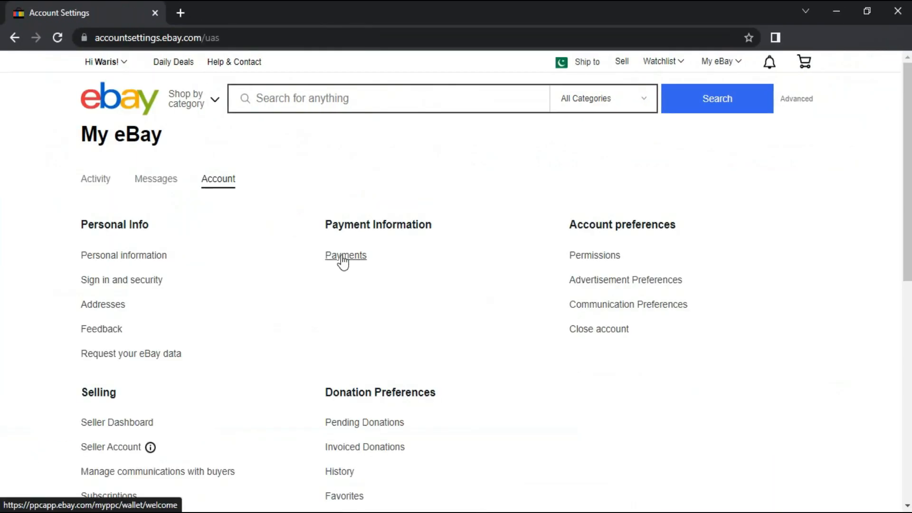
left_click(345, 255)
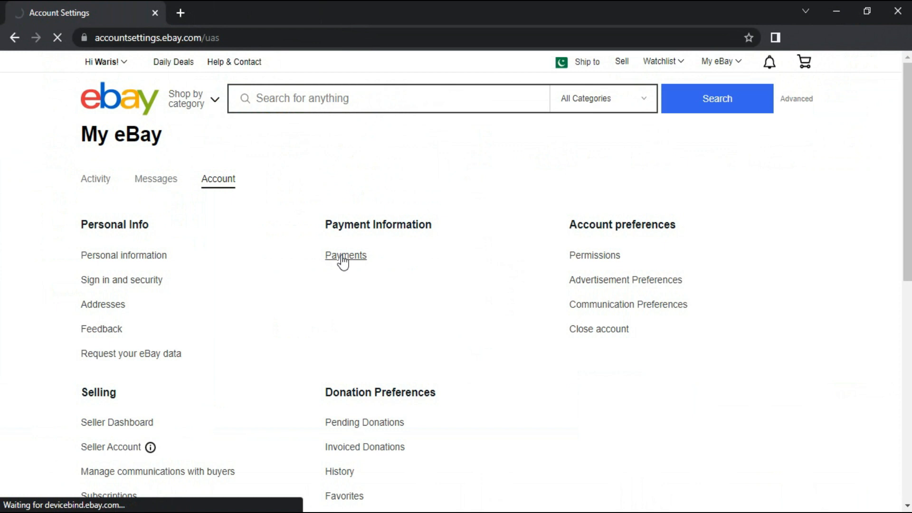
left_click(345, 255)
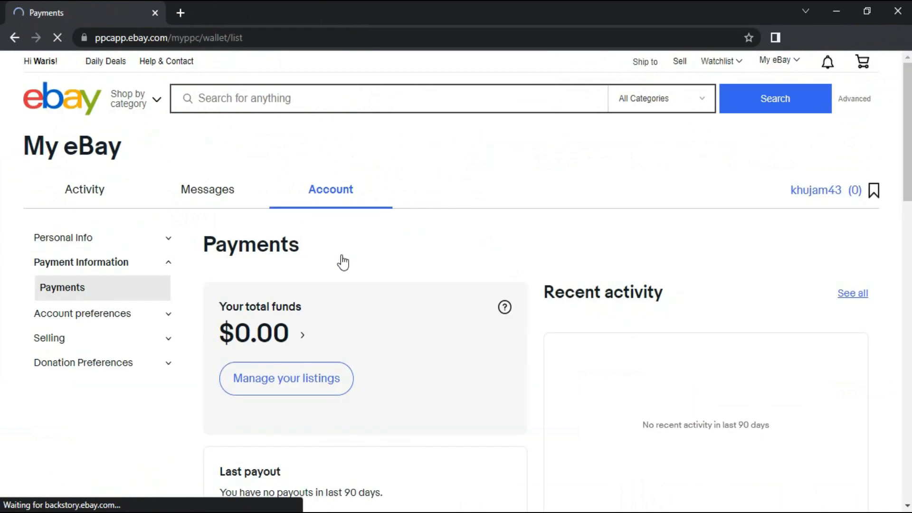
Scroll down to Payment options listing the Payoneer account and Visa debit card.
scroll("down", 3)
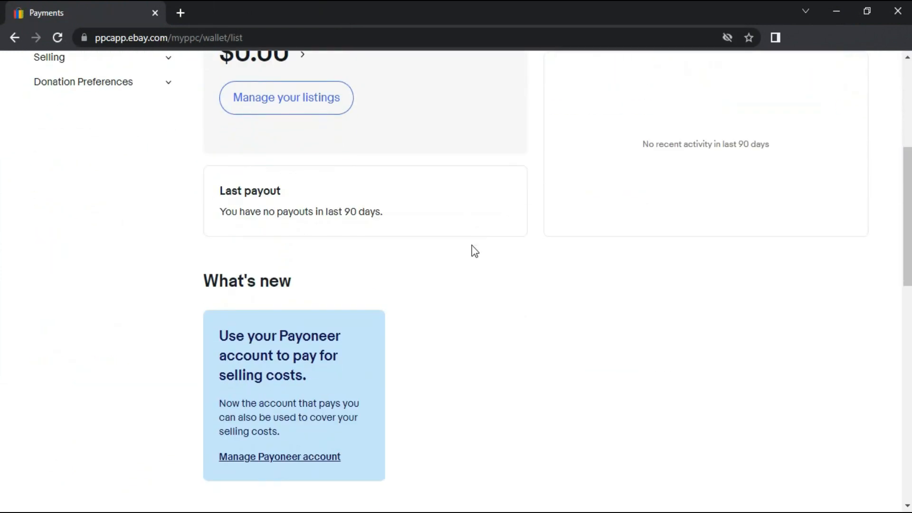
scroll("down", 3)
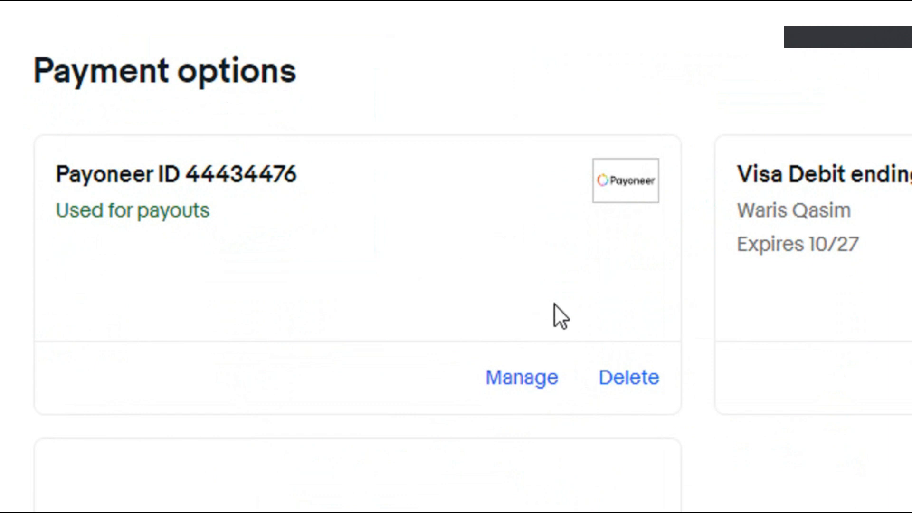
mouse_move(628, 377)
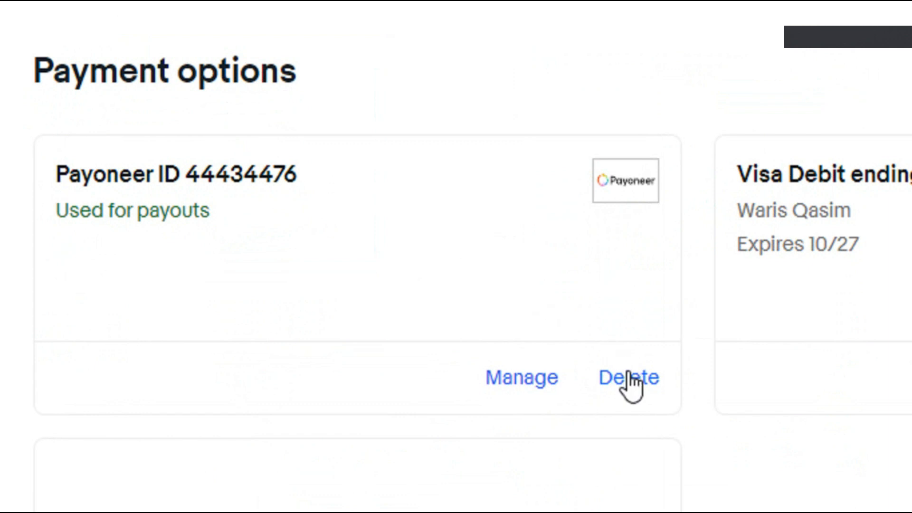
Try deleting the Payoneer payout account, triggering the 'add another Payoneer account first' prompt.
left_click(628, 377)
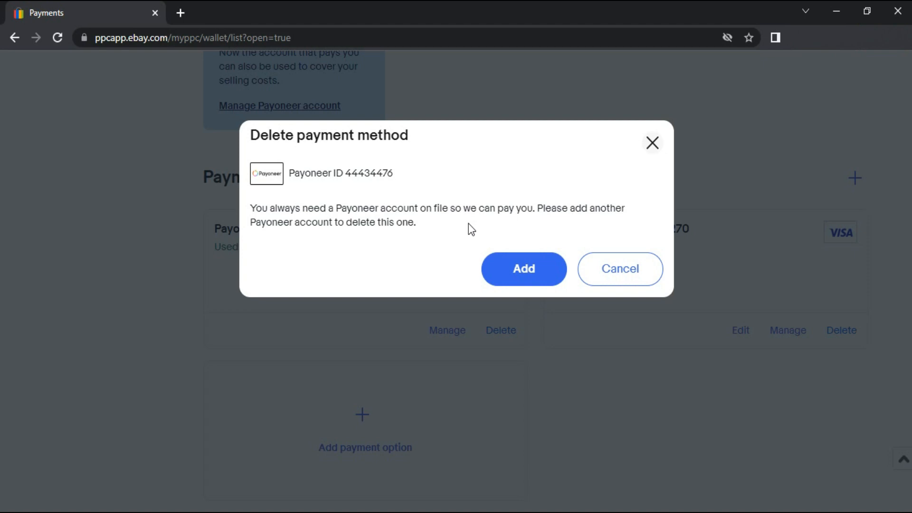
mouse_move(562, 245)
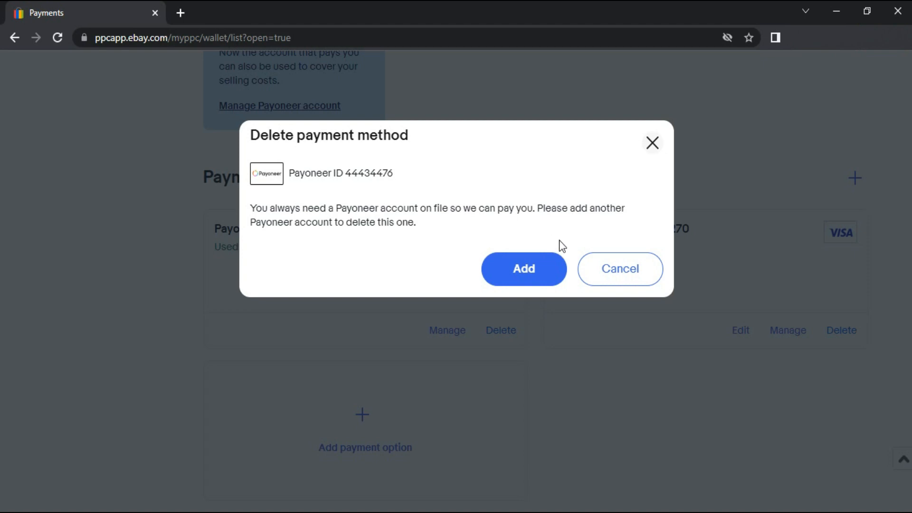
Cancel the Delete payment method dialog, keeping the Payoneer account listed.
left_click(619, 269)
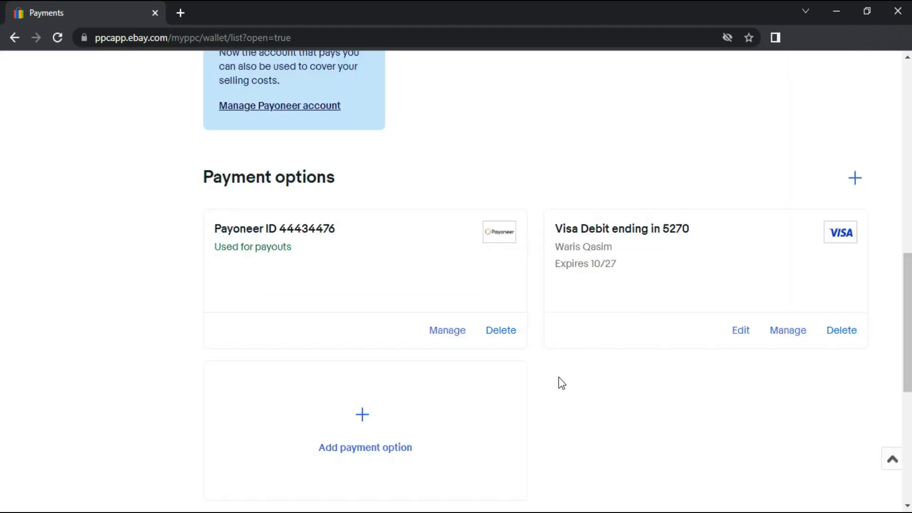
mouse_move(553, 407)
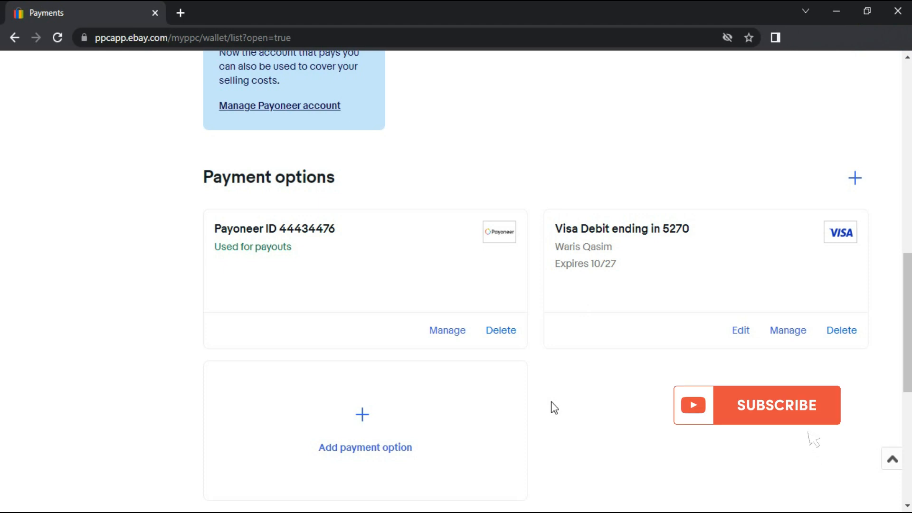
left_click(776, 405)
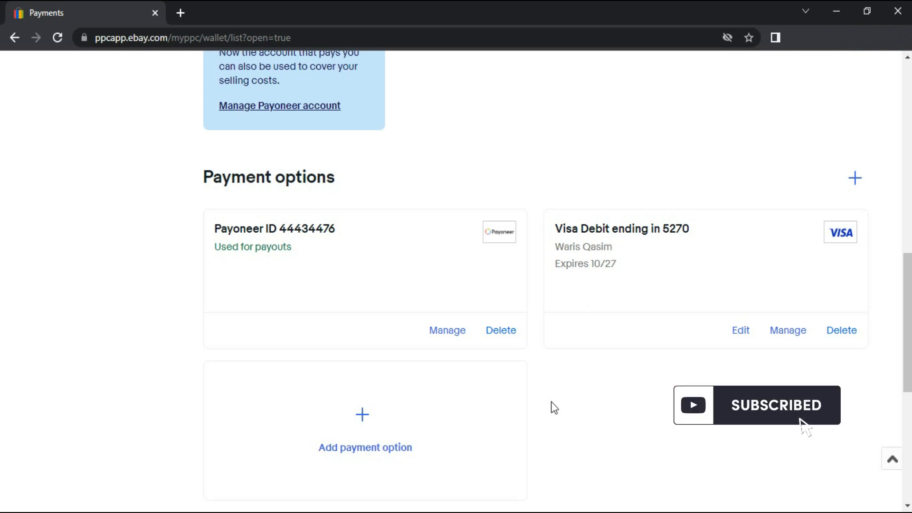